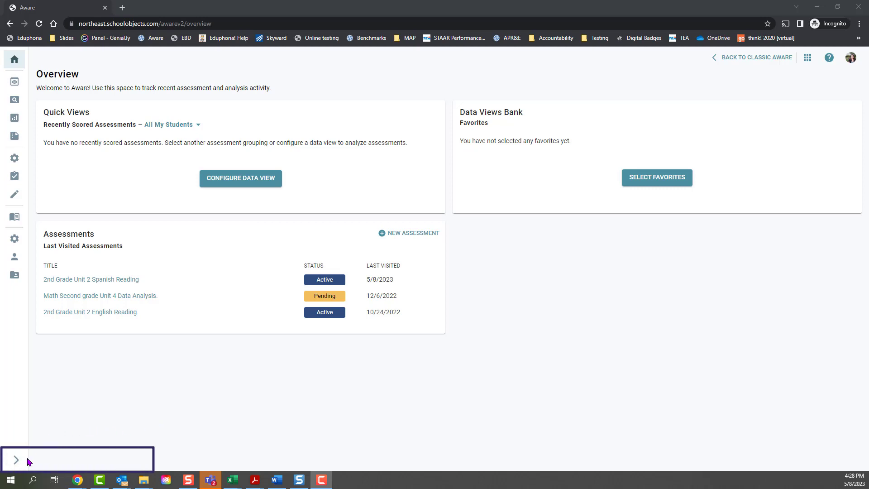
Step: Expand the left navigation and open the second-grade Student Profiles list
left_click(17, 460)
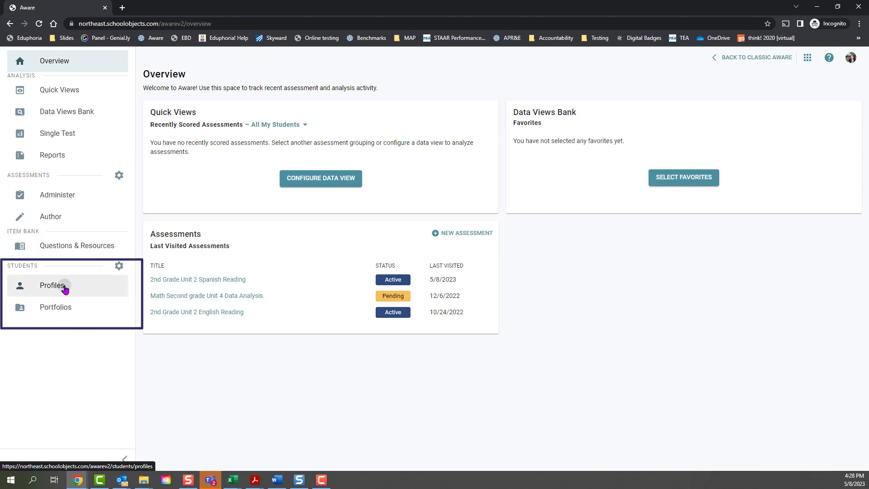
left_click(52, 285)
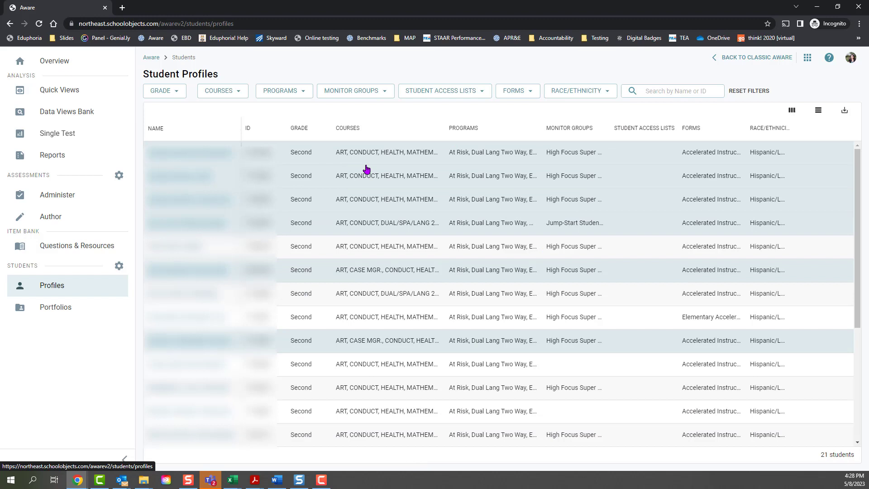
Step: Search the profiles for 'rhozin', then clear the name search
left_click(672, 91)
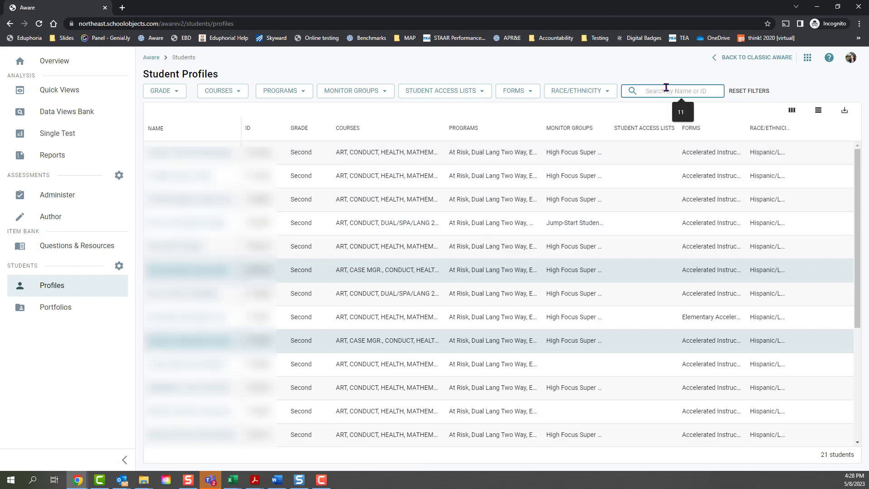
type("rhozine")
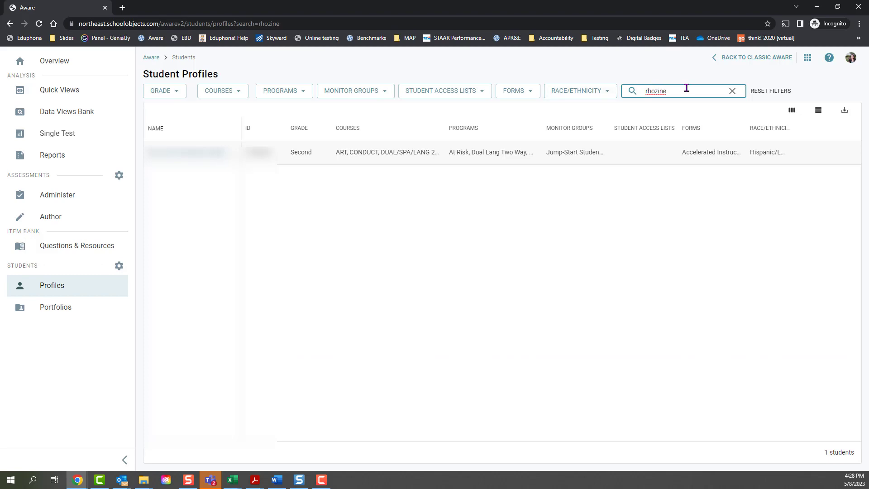
left_click(732, 91)
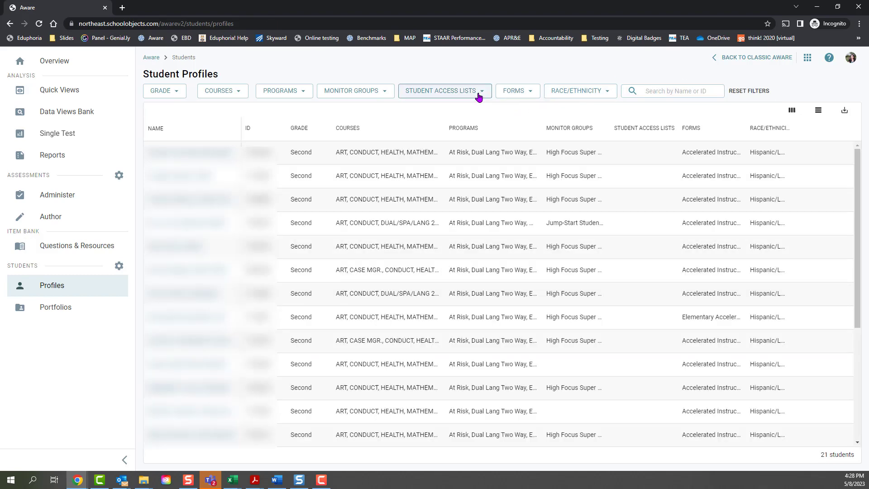
Step: Filter by the Accelerated Instruction Plan (AIP) 2022-23 form and open a student's profile
left_click(514, 90)
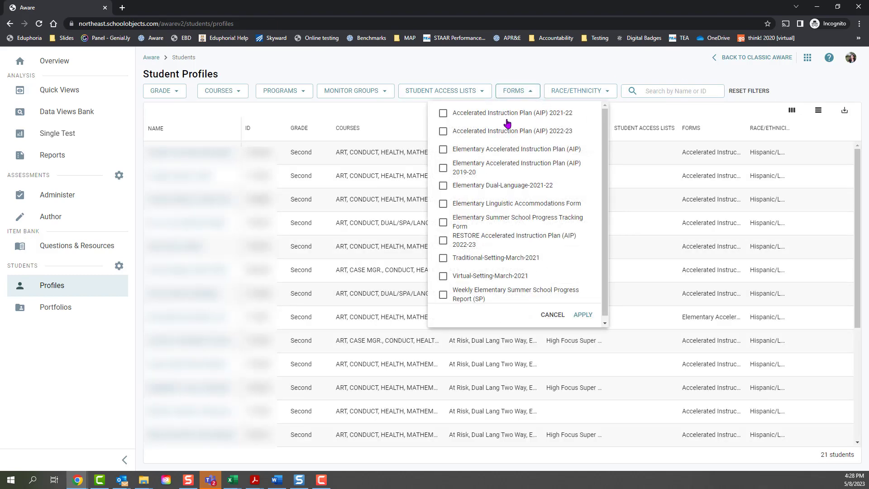
left_click(443, 131)
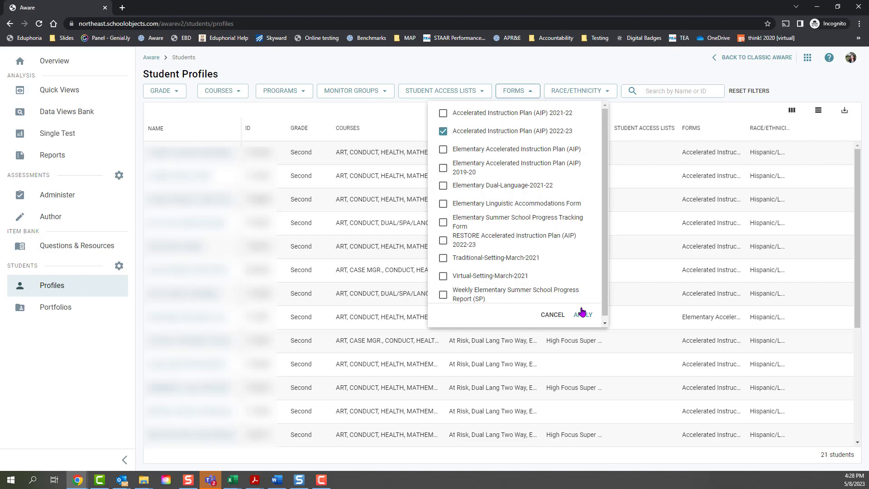
mouse_move(590, 261)
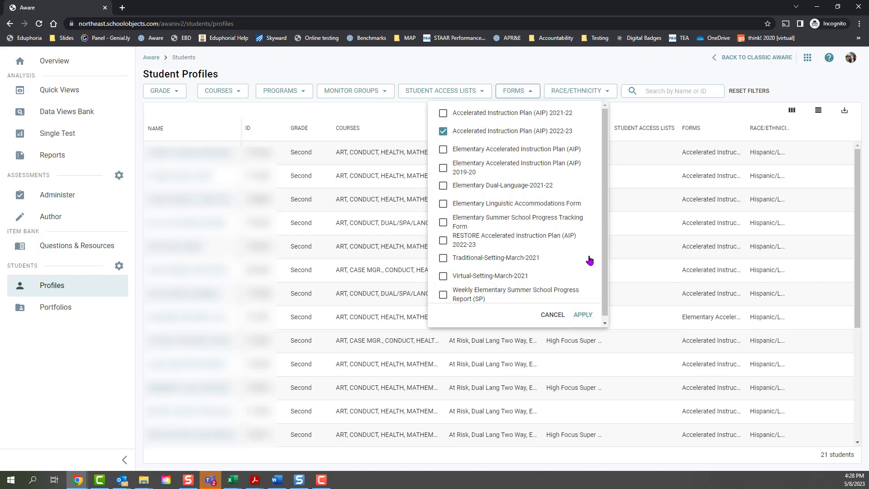
left_click(582, 315)
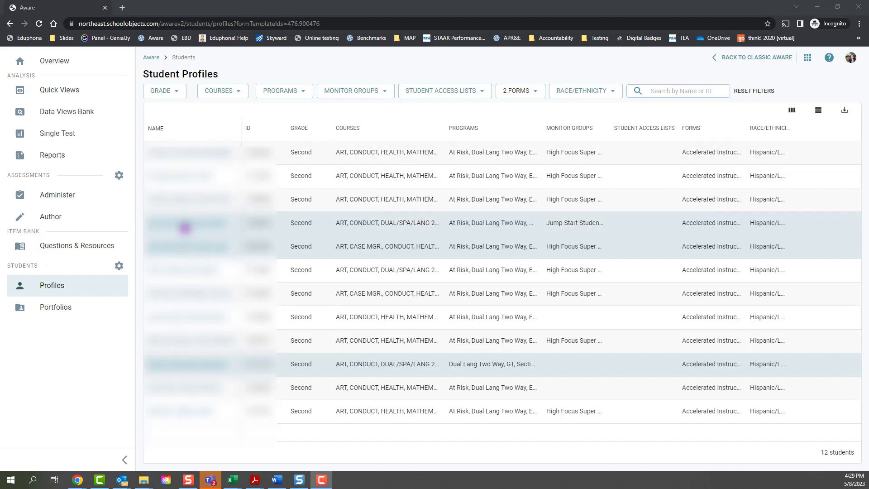
left_click(189, 222)
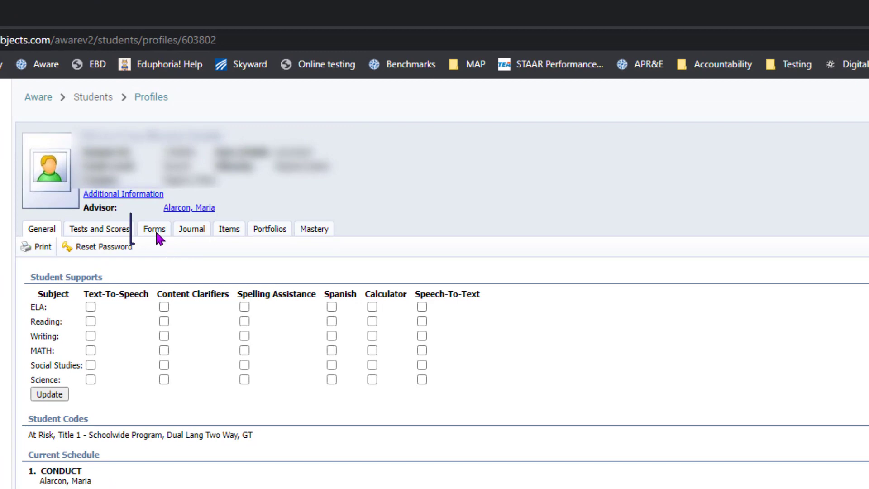
Step: View the student's RESTORE Accelerated Instruction Plan (AIP) 2022-23 form from the Forms tab
left_click(154, 229)
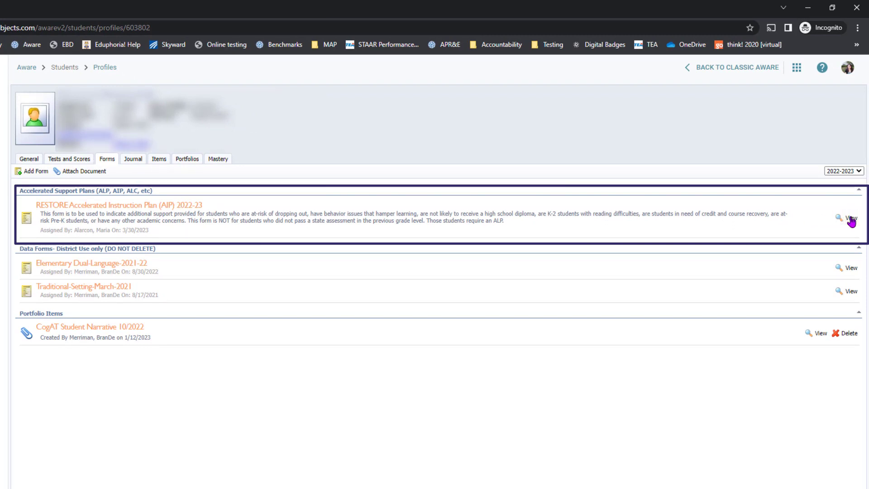
left_click(848, 218)
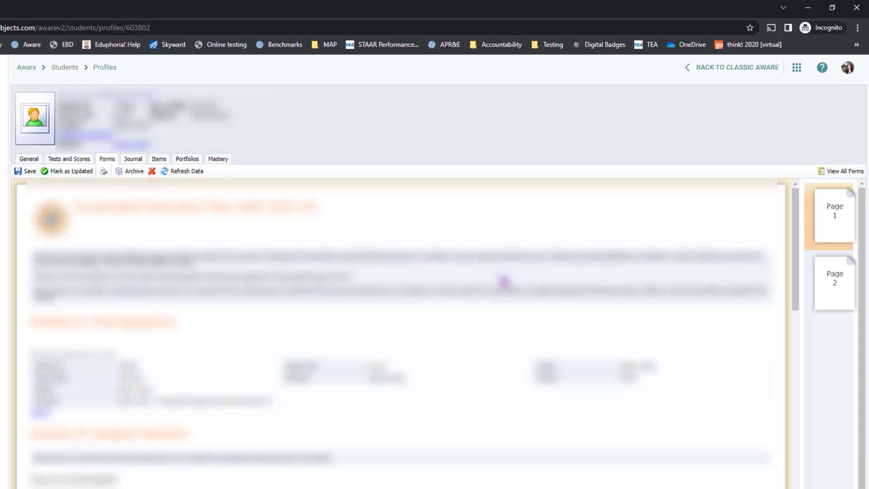
Step: Review Sections B–D of the AIP form, then view page 2's TELPAS, STAAR and MAP tables
scroll("down", 3)
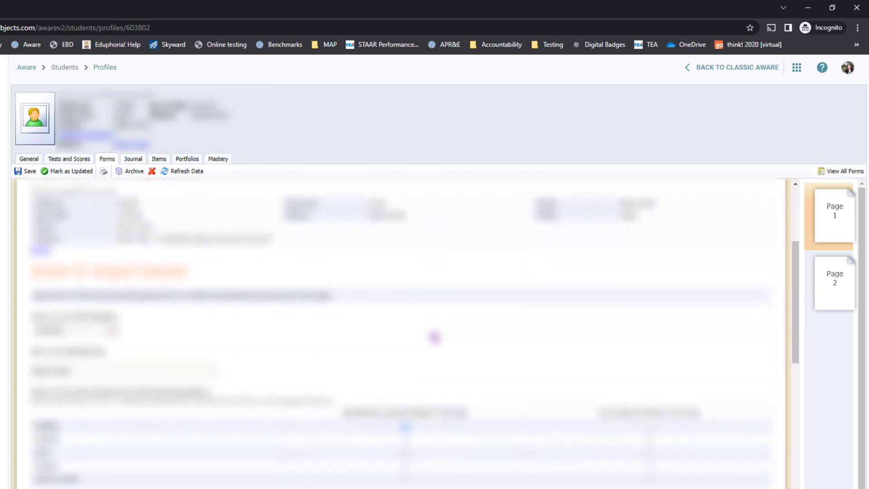
scroll("down", 3)
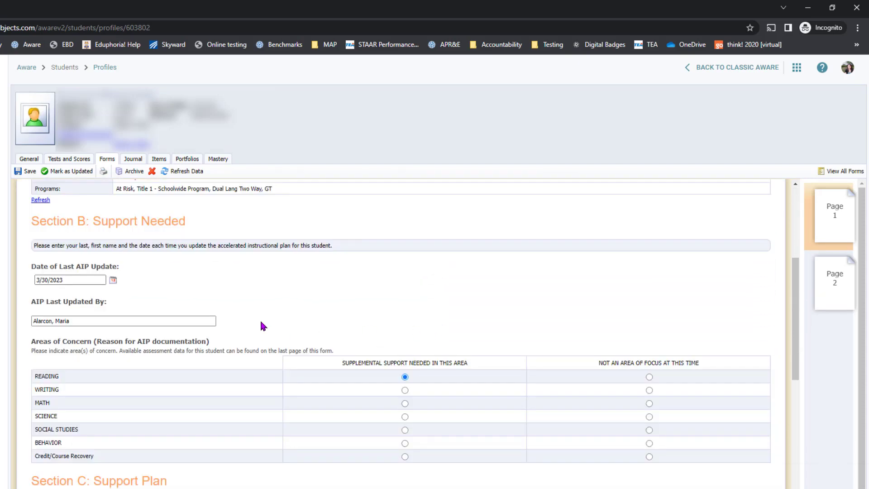
left_click(69, 279)
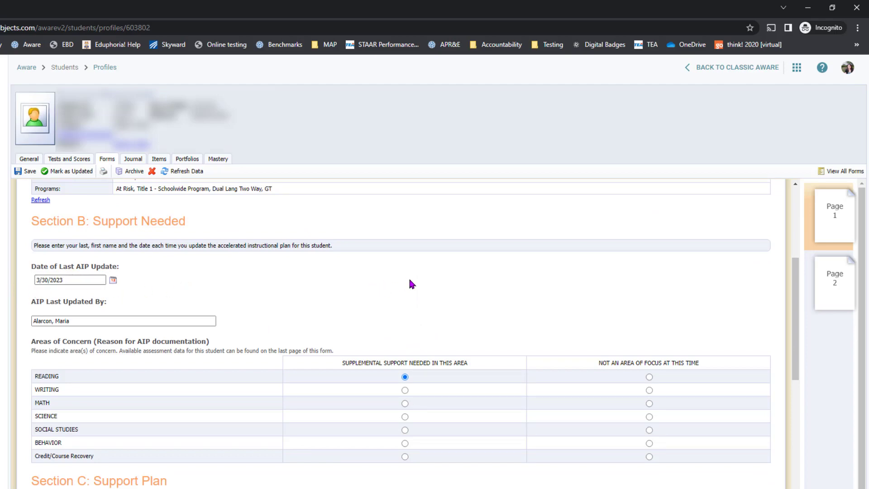
scroll("down", 3)
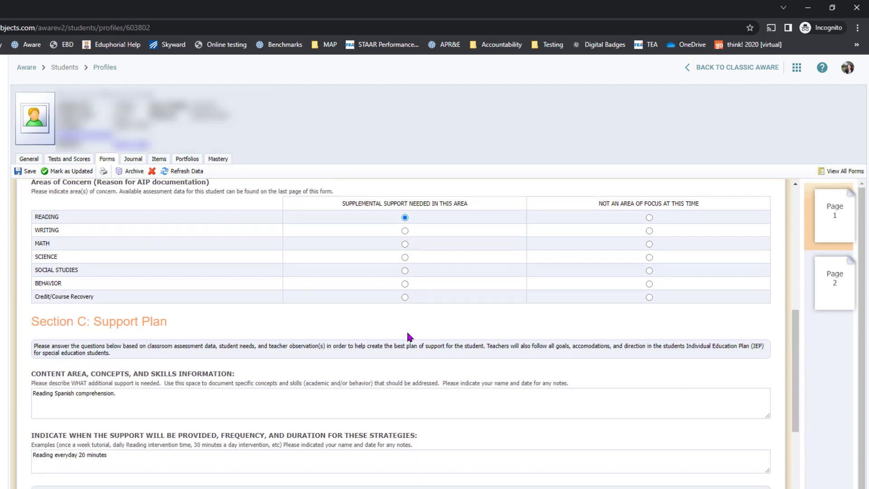
scroll("down", 3)
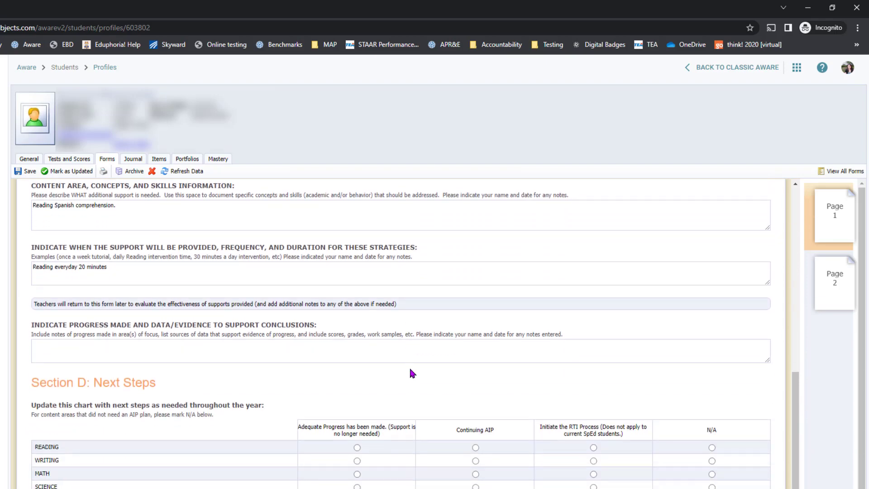
scroll("down", 3)
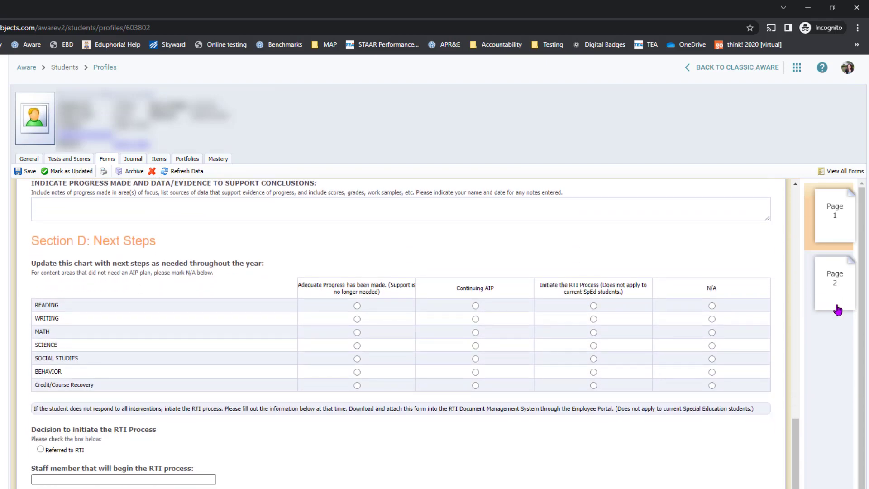
scroll("down", 3)
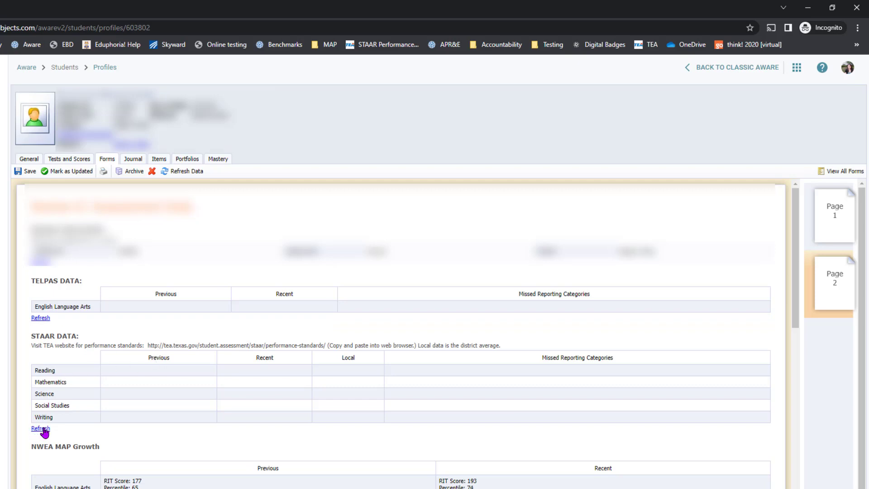
mouse_move(271, 435)
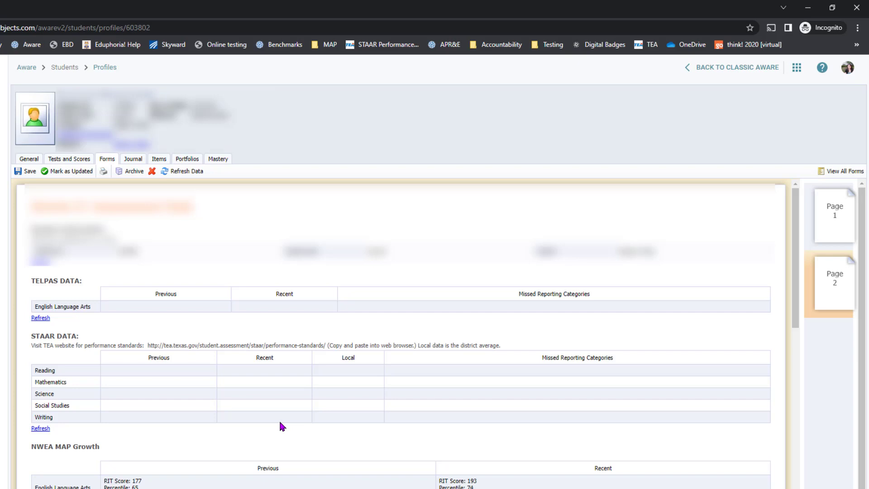
mouse_move(279, 406)
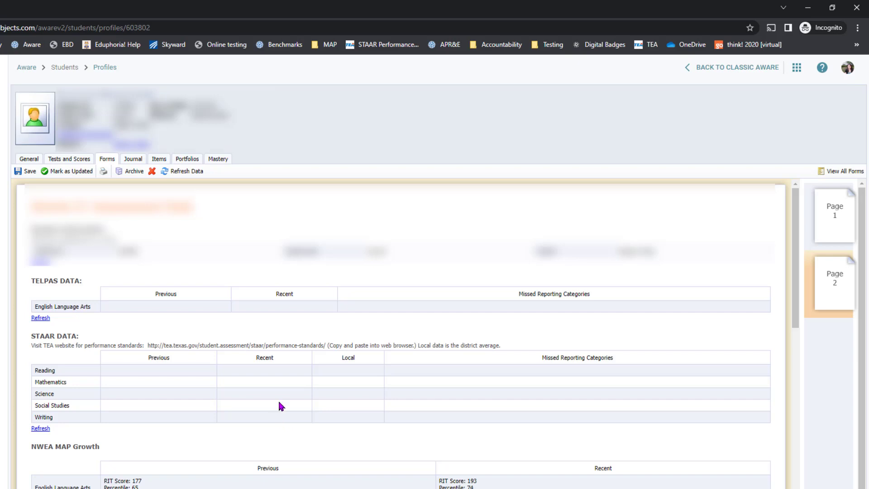
mouse_move(351, 440)
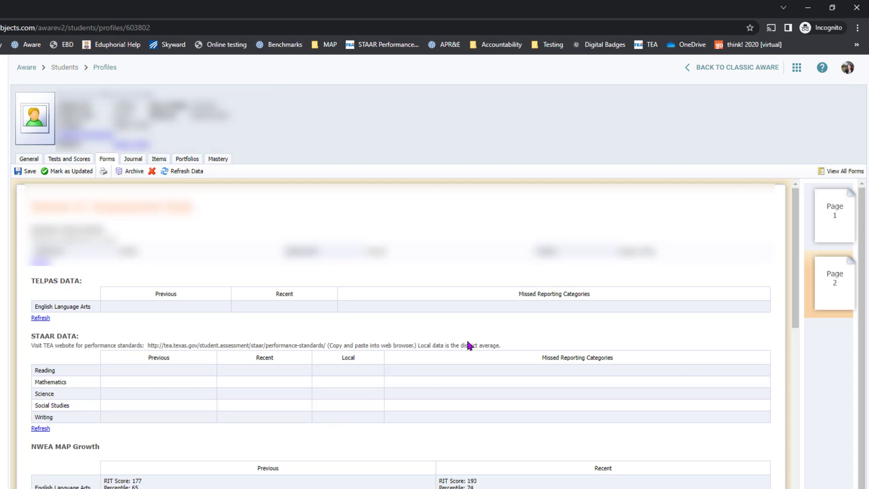
Step: Switch back to page 1 of the AIP form, at its Demographics section
left_click(835, 215)
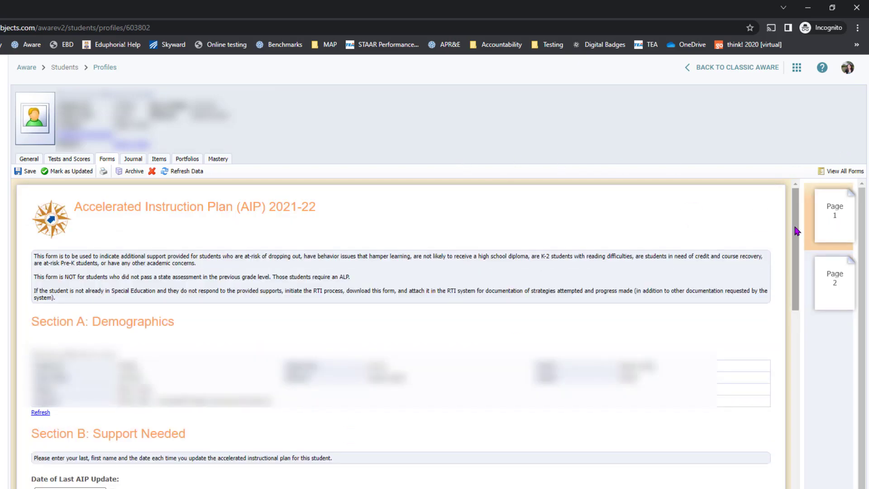
scroll("down", 3)
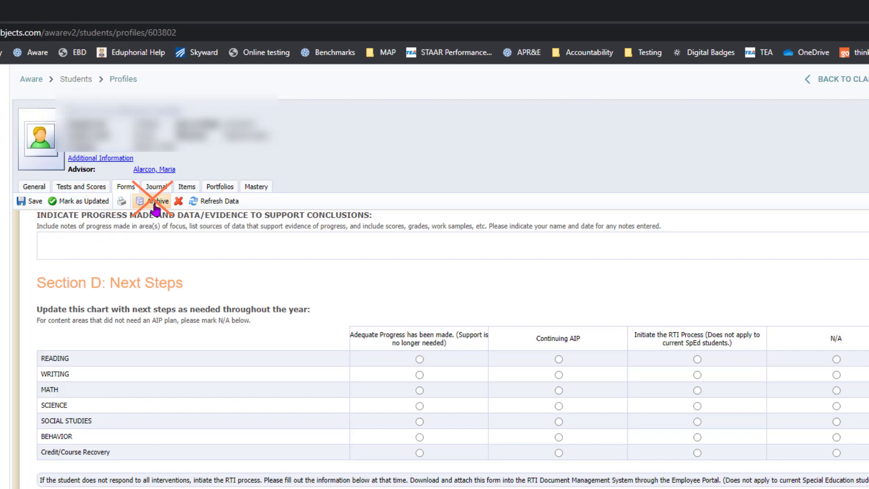
mouse_move(257, 280)
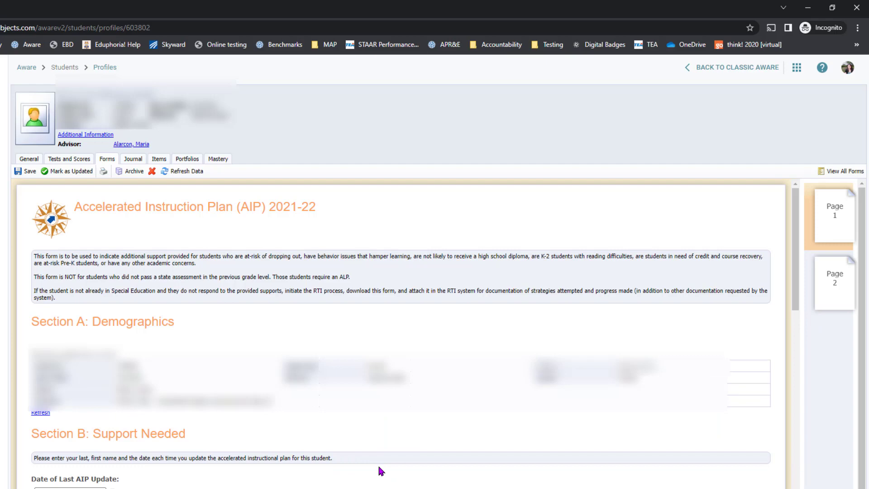
mouse_move(684, 321)
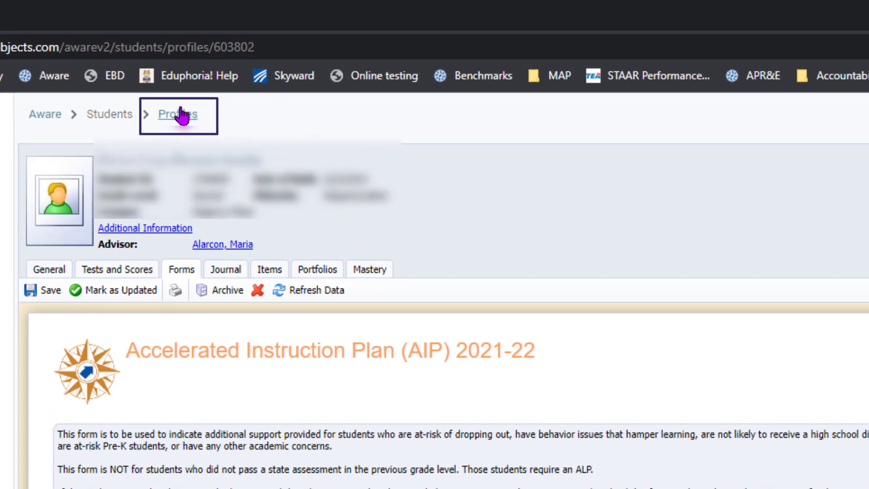
Step: Return to the filtered Profiles list and open the next student's profile
left_click(178, 114)
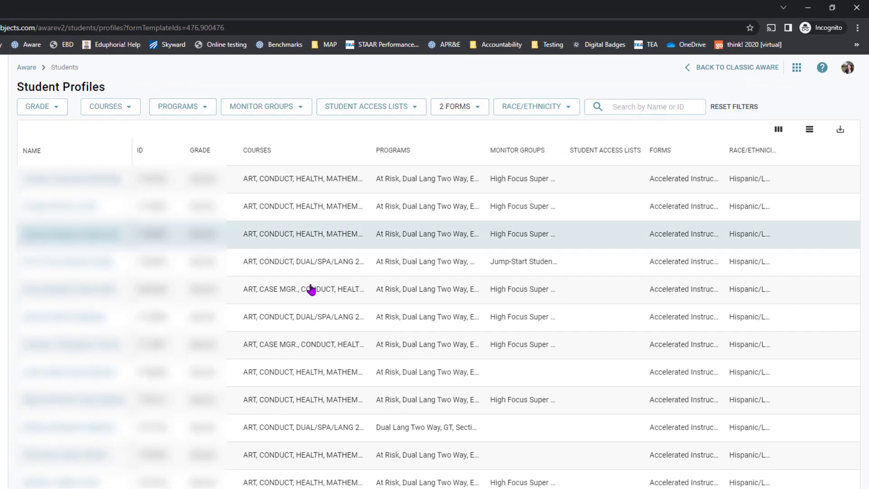
left_click(71, 233)
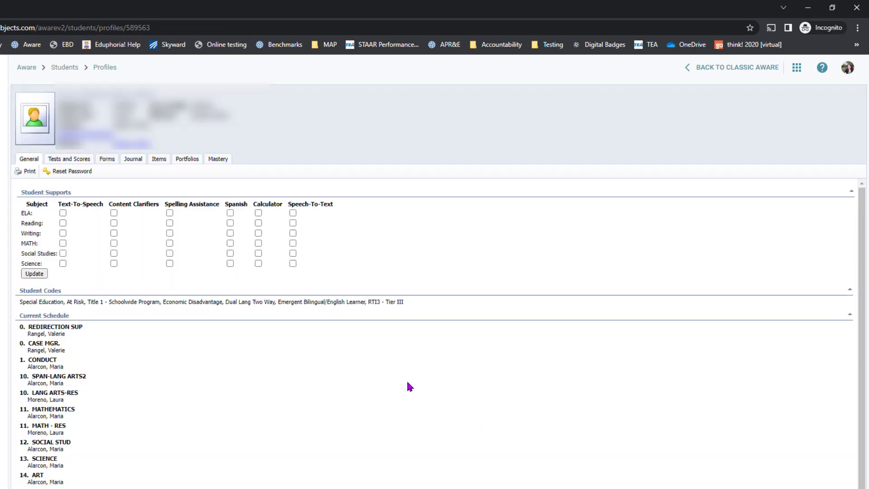